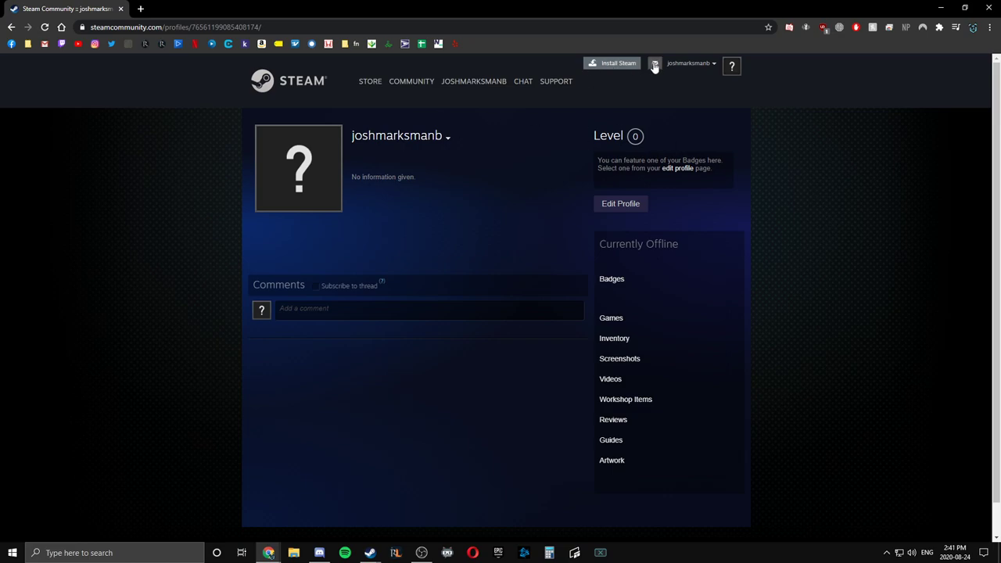
Search for the friend 'josh' from the Add a Friend page, listing the matching profiles.
{"action": "left_click", "coordinate": [656, 65]}
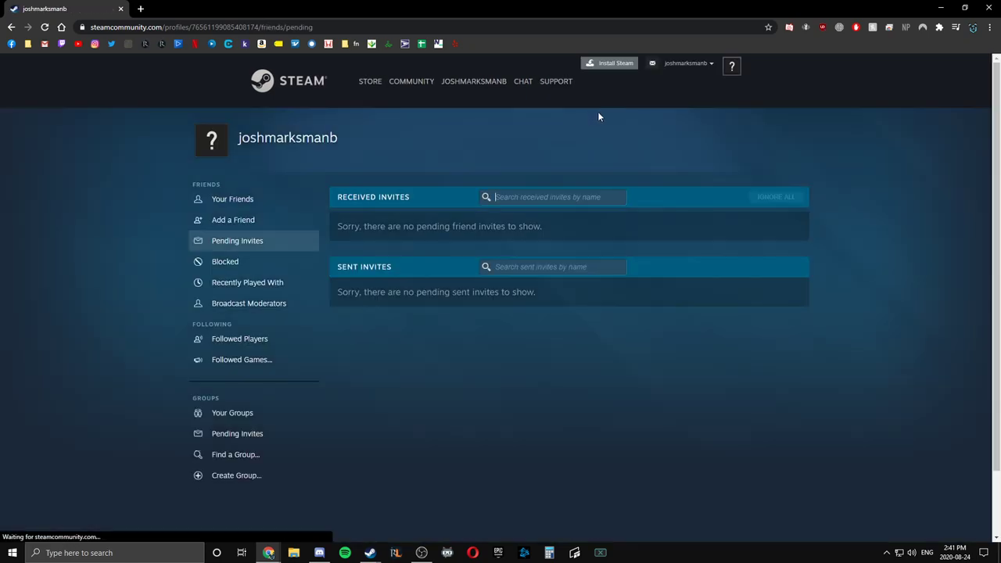
{"action": "mouse_move", "coordinate": [238, 231]}
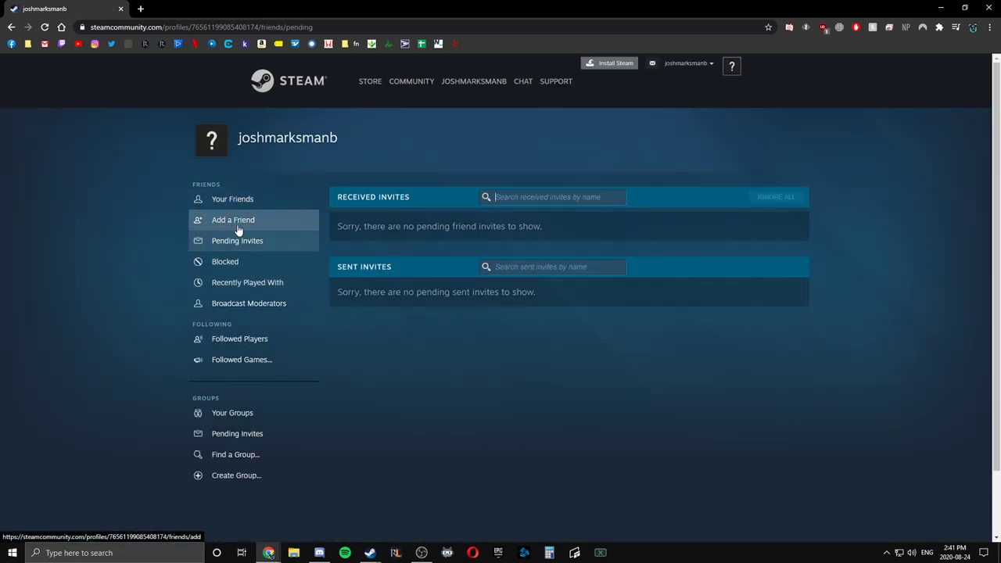
{"action": "left_click", "coordinate": [232, 219]}
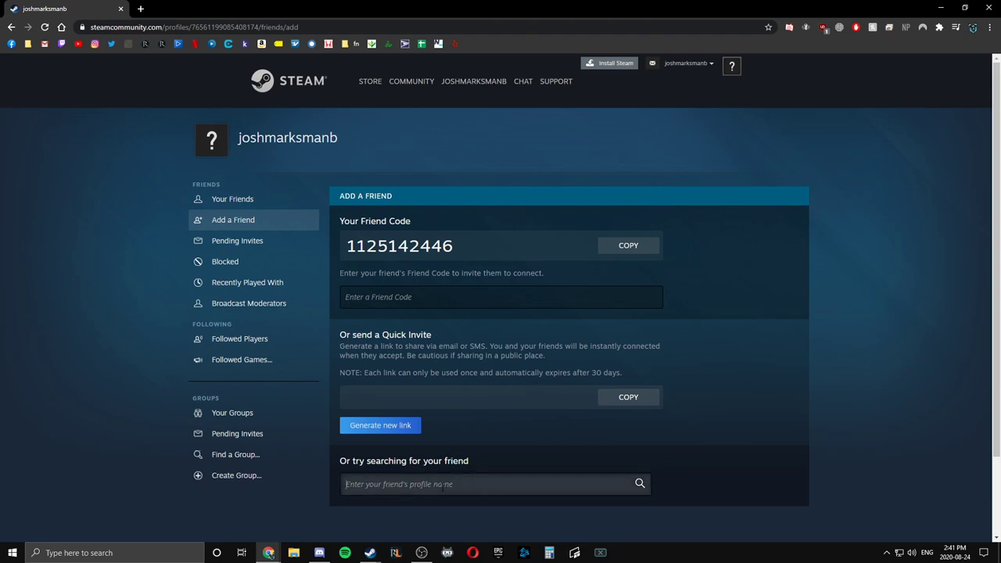
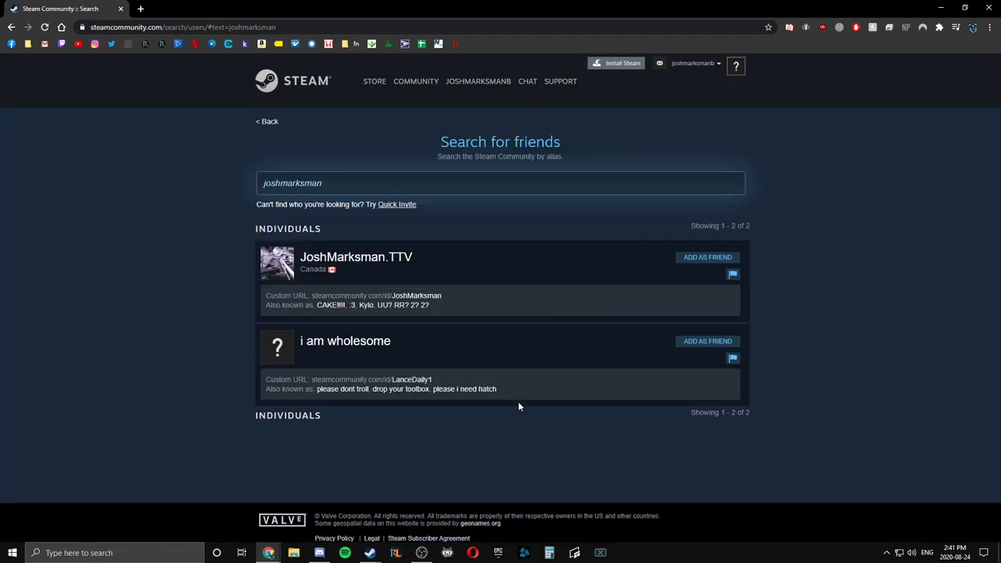
{"action": "left_click", "coordinate": [707, 256]}
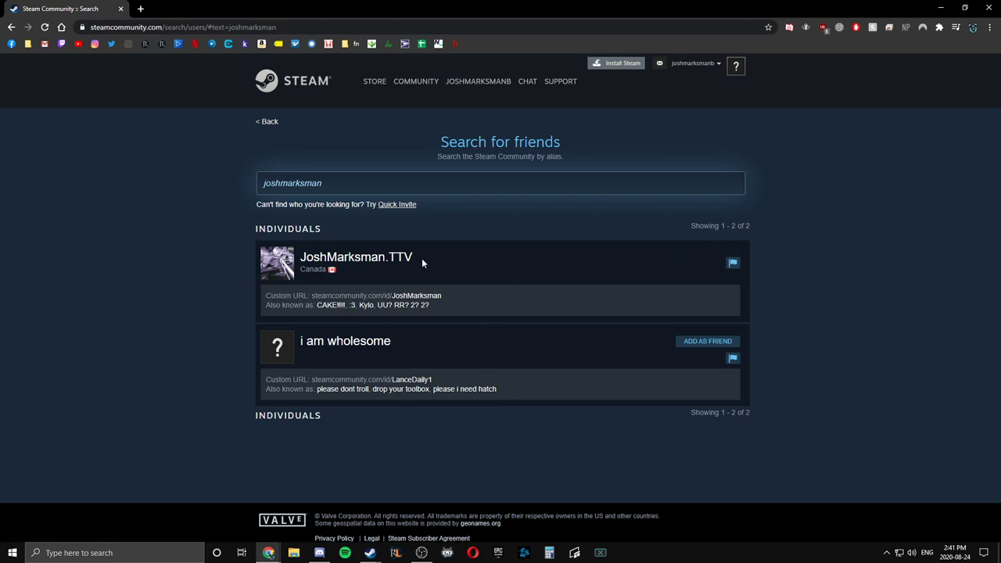
{"action": "left_click", "coordinate": [707, 341]}
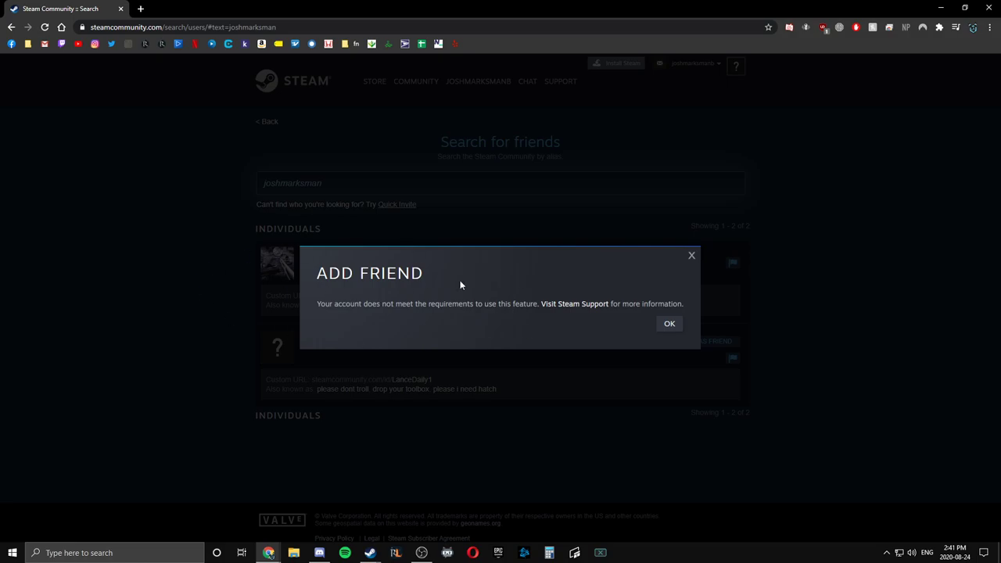
{"action": "mouse_move", "coordinate": [619, 316]}
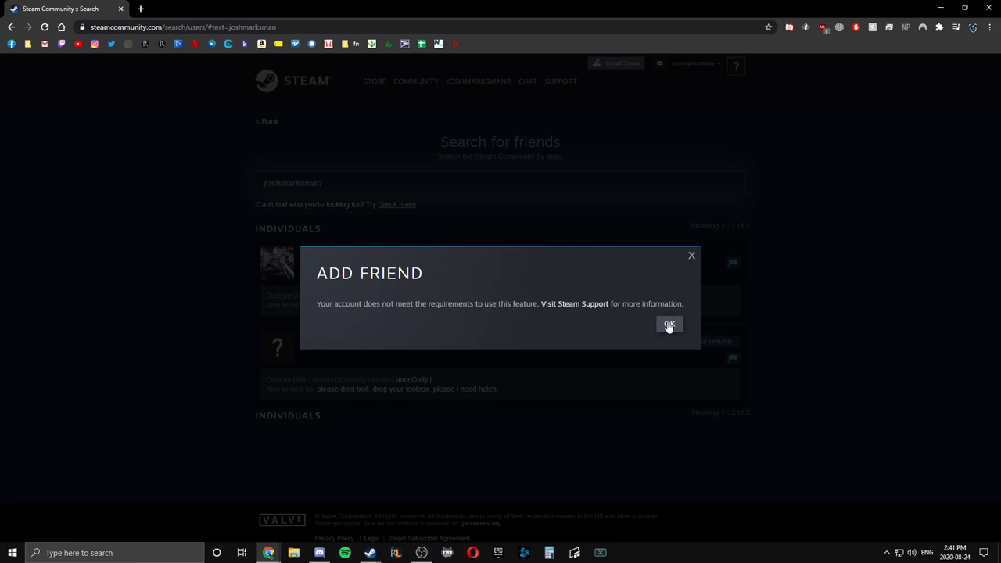
{"action": "left_click", "coordinate": [670, 324]}
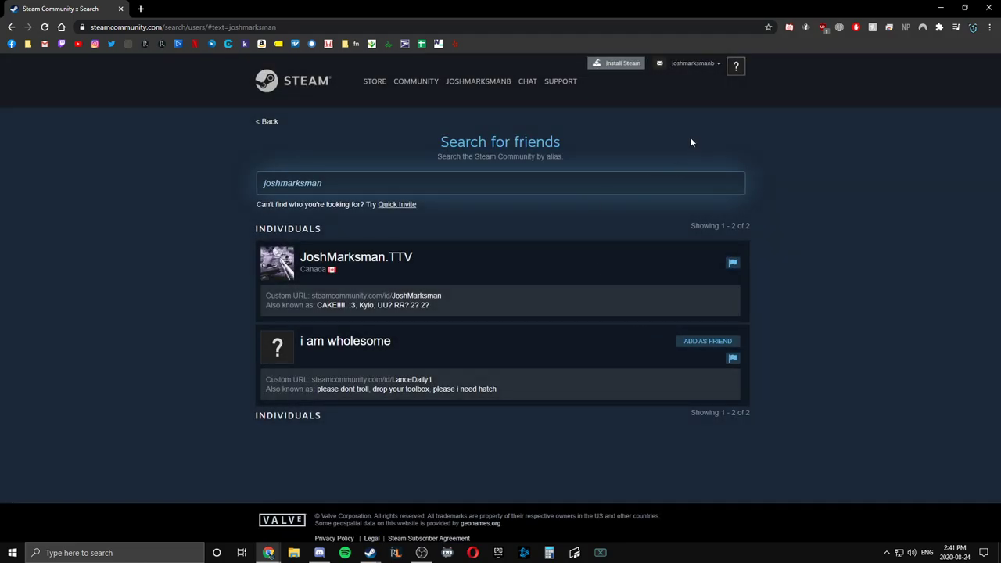
{"action": "mouse_move", "coordinate": [675, 147]}
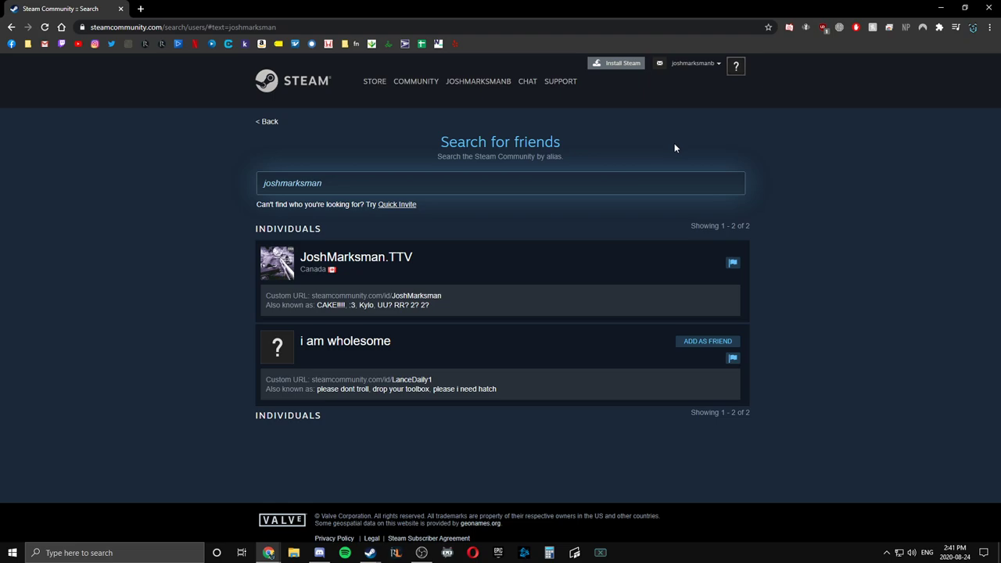
{"action": "mouse_move", "coordinate": [679, 122]}
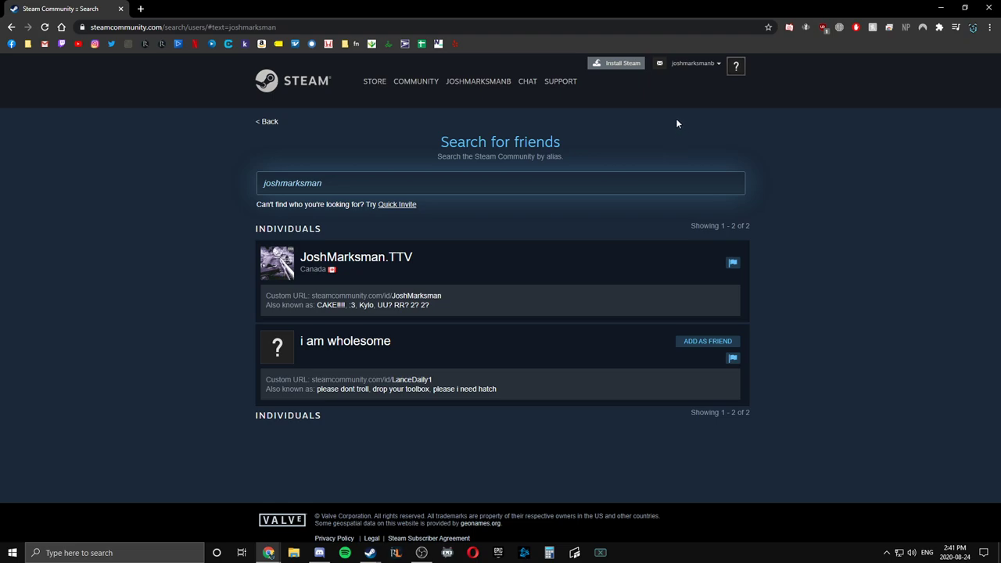
{"action": "mouse_move", "coordinate": [658, 86]}
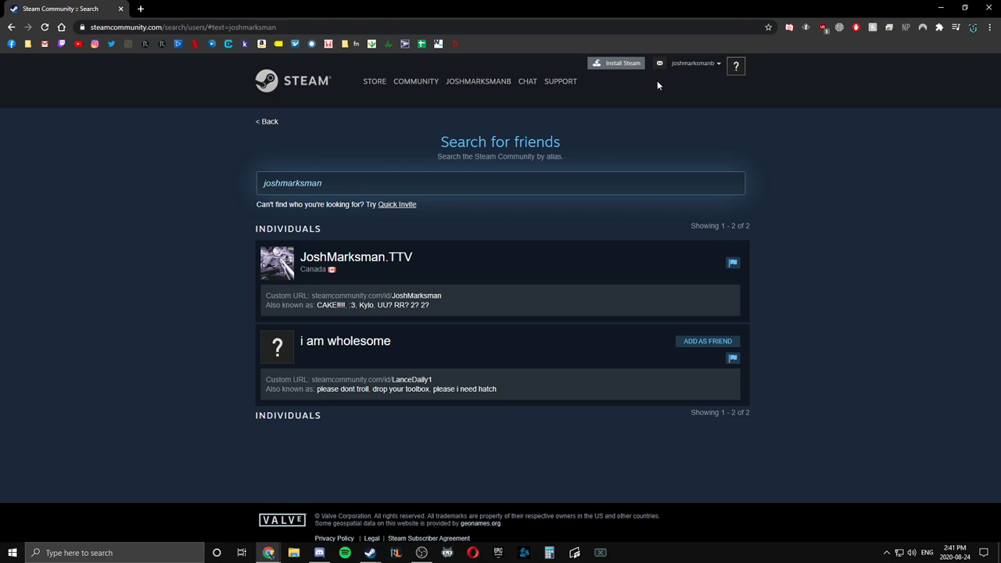
{"action": "mouse_move", "coordinate": [326, 256]}
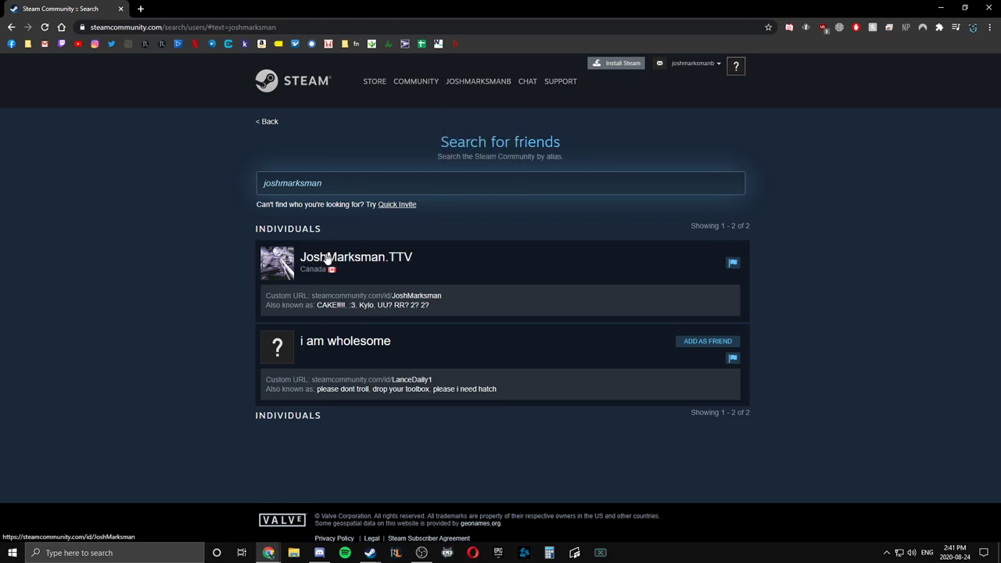
{"action": "mouse_move", "coordinate": [354, 260]}
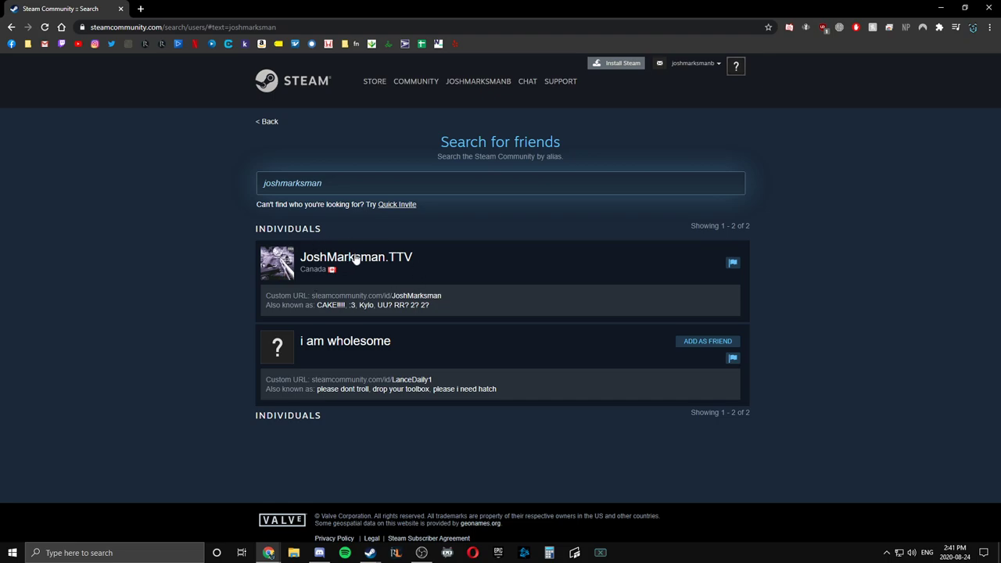
{"action": "mouse_move", "coordinate": [397, 259]}
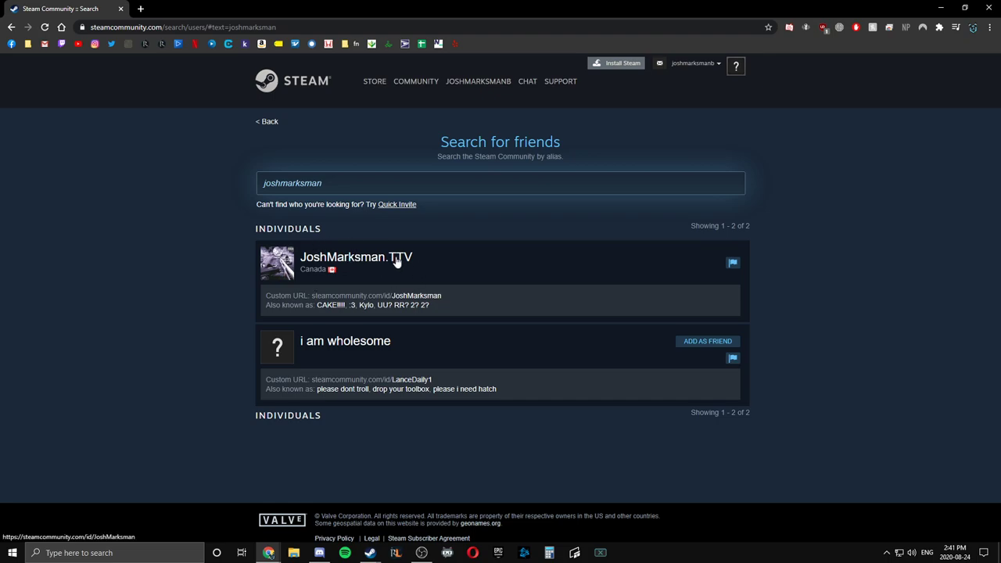
{"action": "mouse_move", "coordinate": [663, 66]}
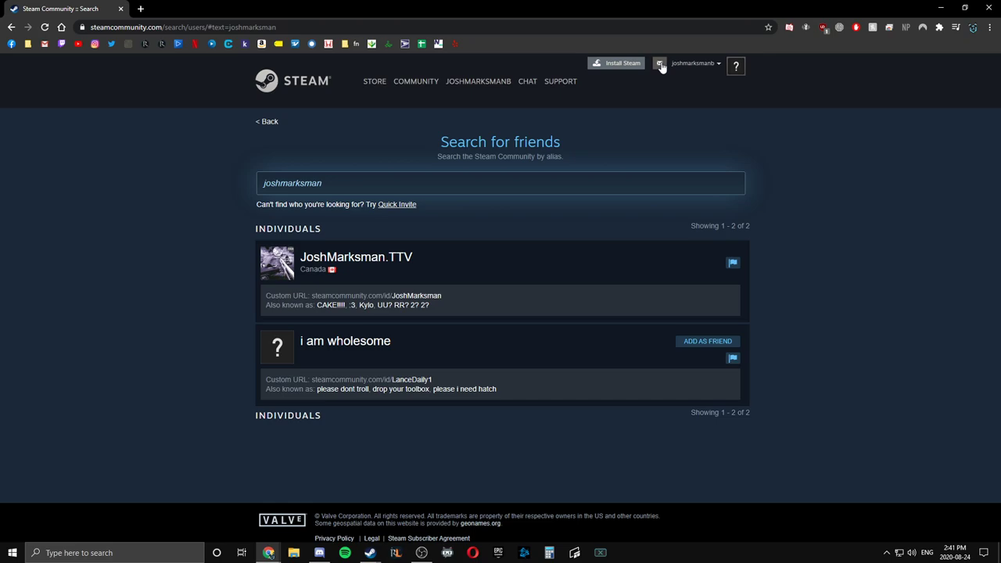
View the Pending Invites page via the '0 new invites' notification, showing none received or sent.
{"action": "left_click", "coordinate": [663, 62]}
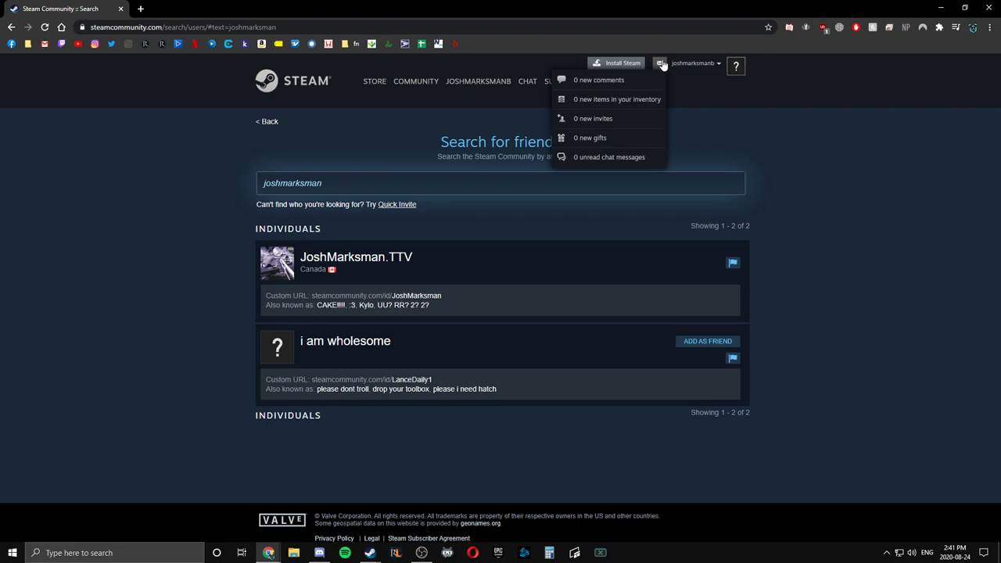
{"action": "mouse_move", "coordinate": [595, 119]}
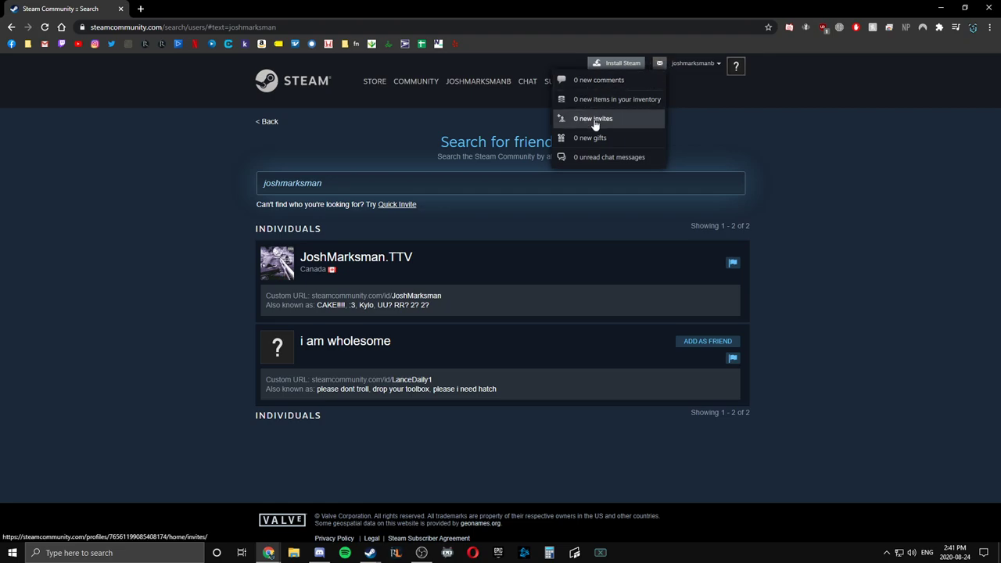
{"action": "left_click", "coordinate": [592, 119]}
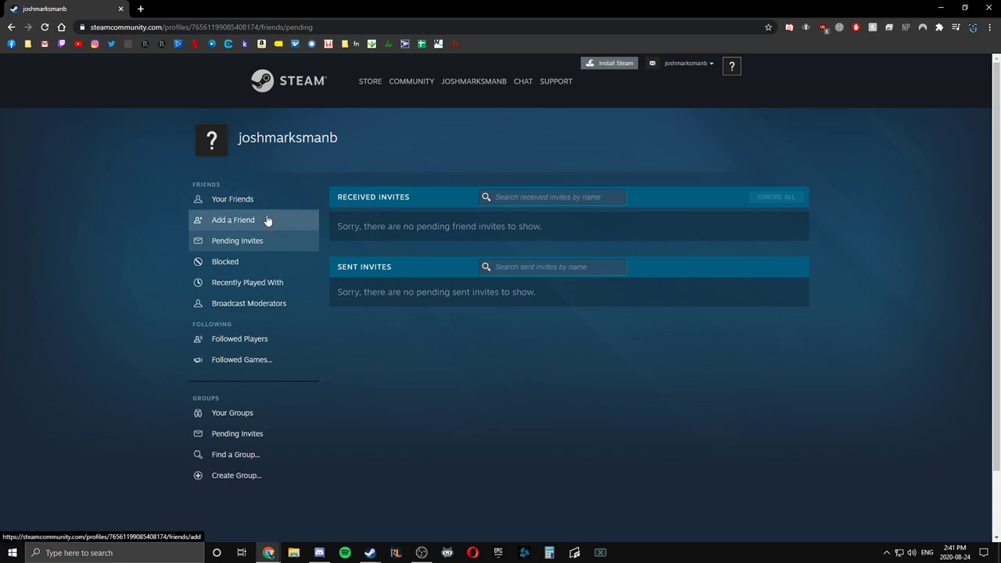
{"action": "mouse_move", "coordinate": [266, 224]}
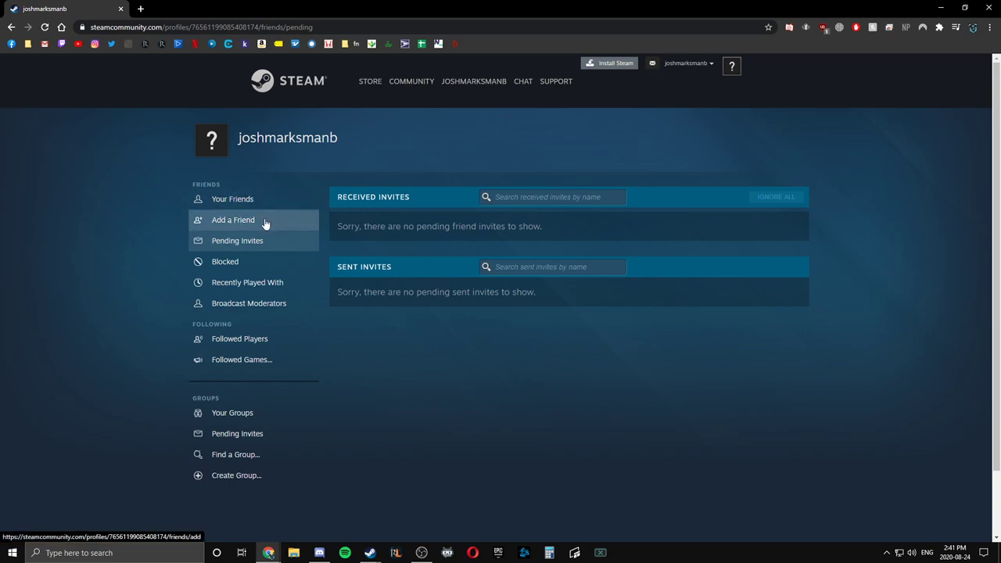
Copy the new account's own friend code from its Add a Friend page.
{"action": "left_click", "coordinate": [233, 219]}
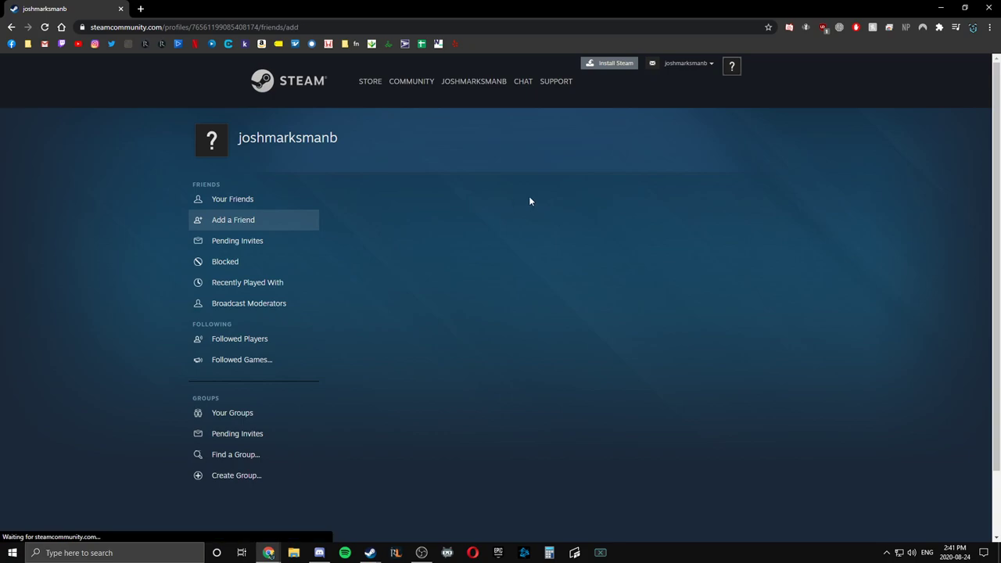
{"action": "left_click", "coordinate": [233, 219]}
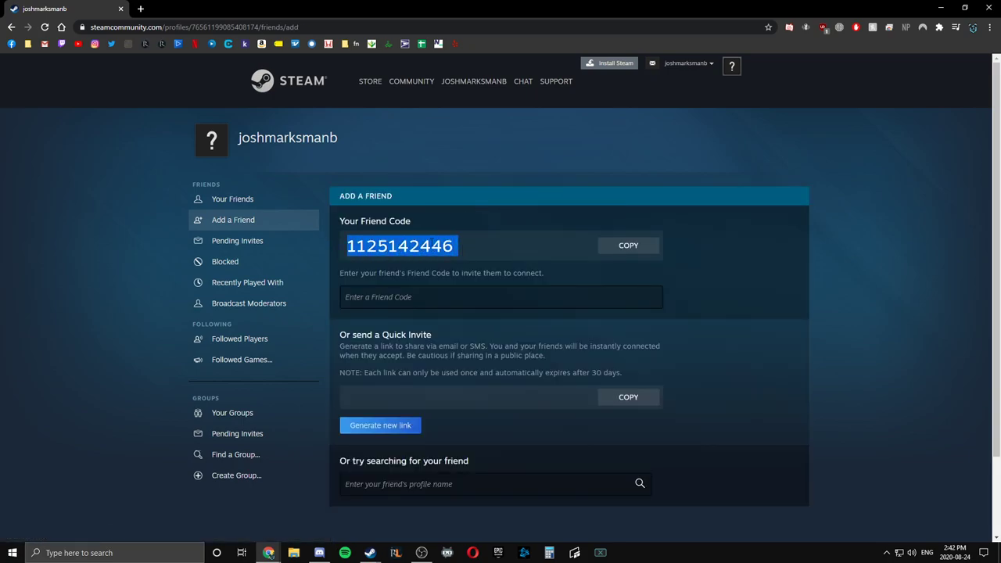
{"action": "left_click", "coordinate": [628, 246]}
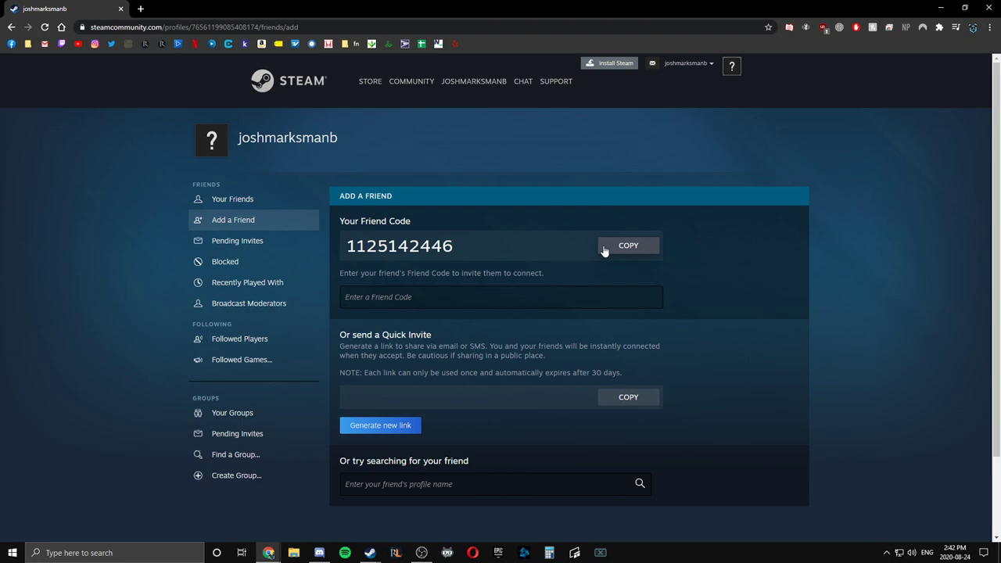
{"action": "mouse_move", "coordinate": [535, 200]}
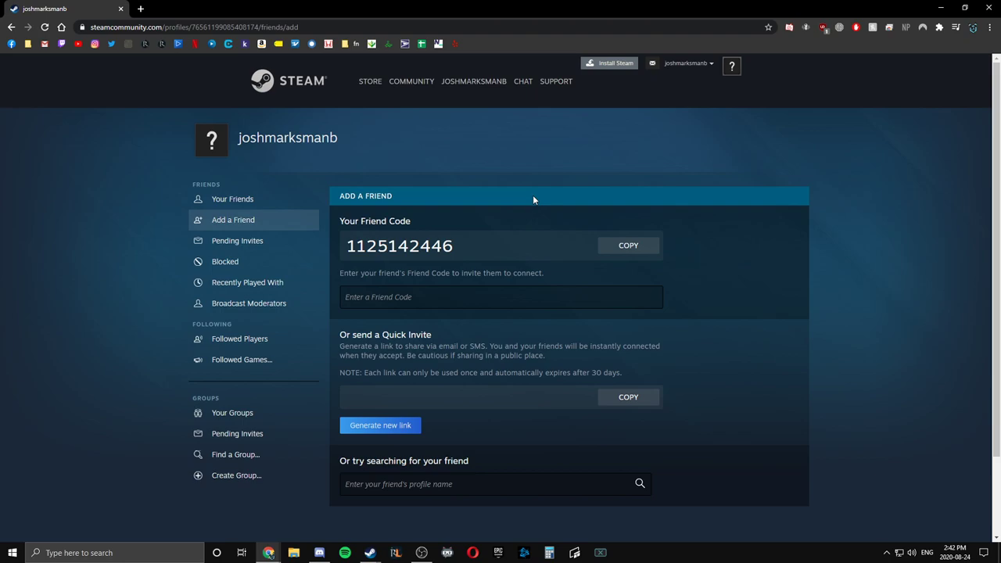
{"action": "mouse_move", "coordinate": [260, 9]}
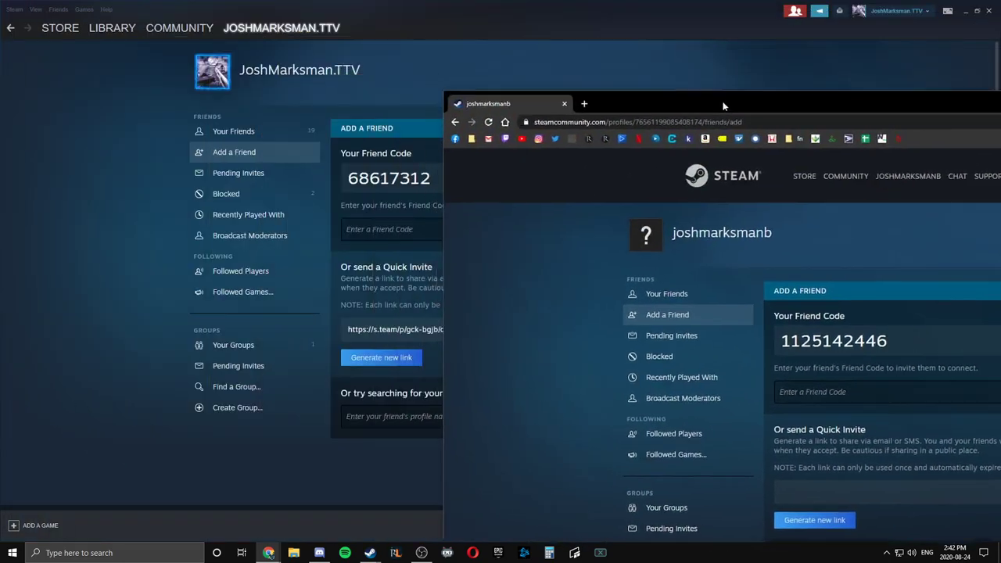
Bring up the main account's Add a Friend page from its Friends & Chat list.
{"action": "left_click", "coordinate": [564, 103]}
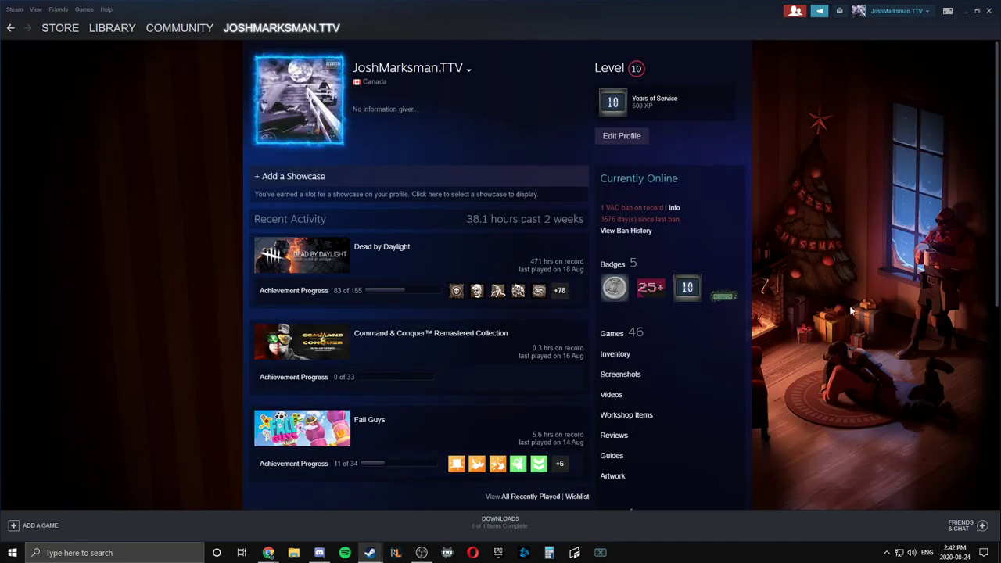
{"action": "mouse_move", "coordinate": [947, 529]}
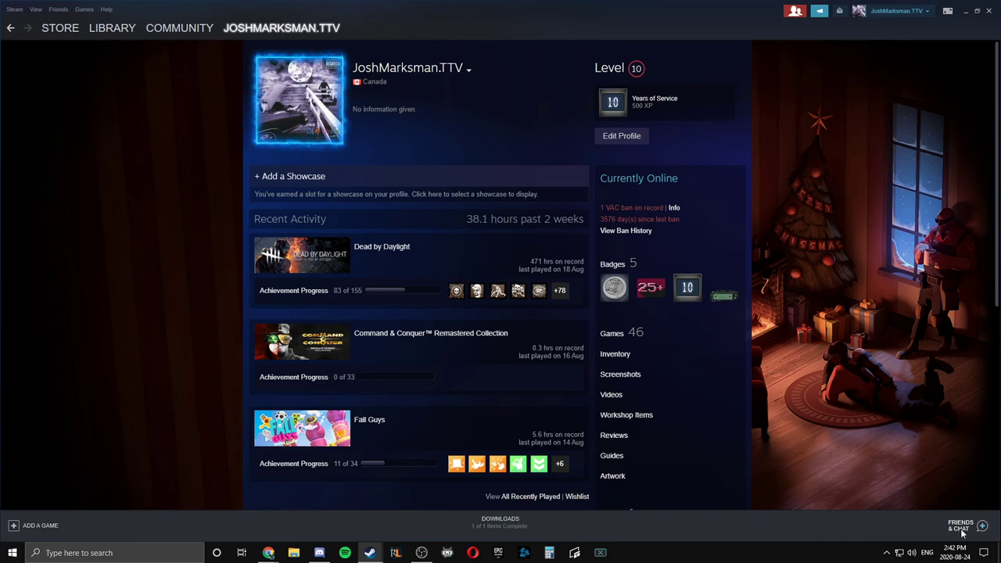
{"action": "left_click", "coordinate": [960, 525]}
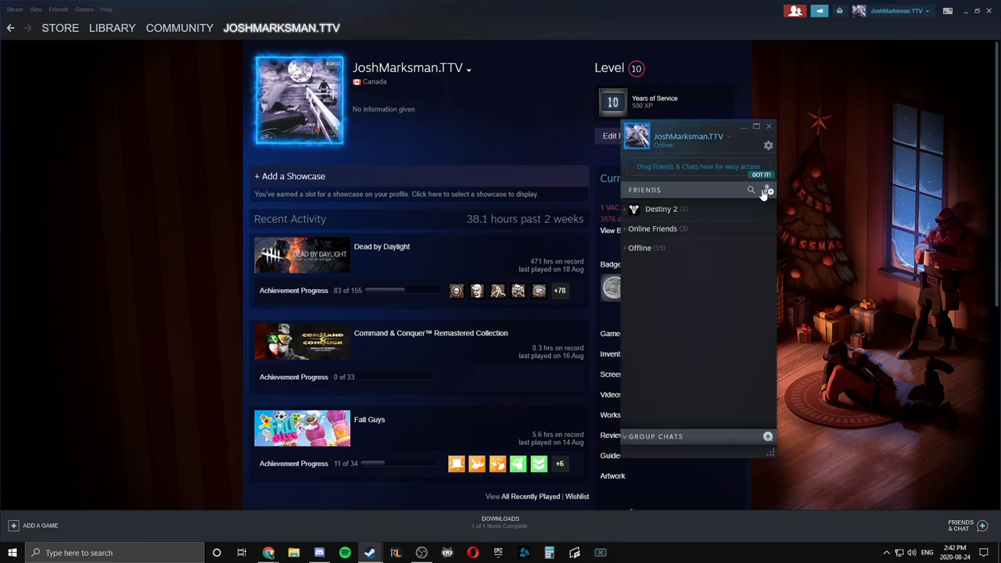
{"action": "mouse_move", "coordinate": [656, 133]}
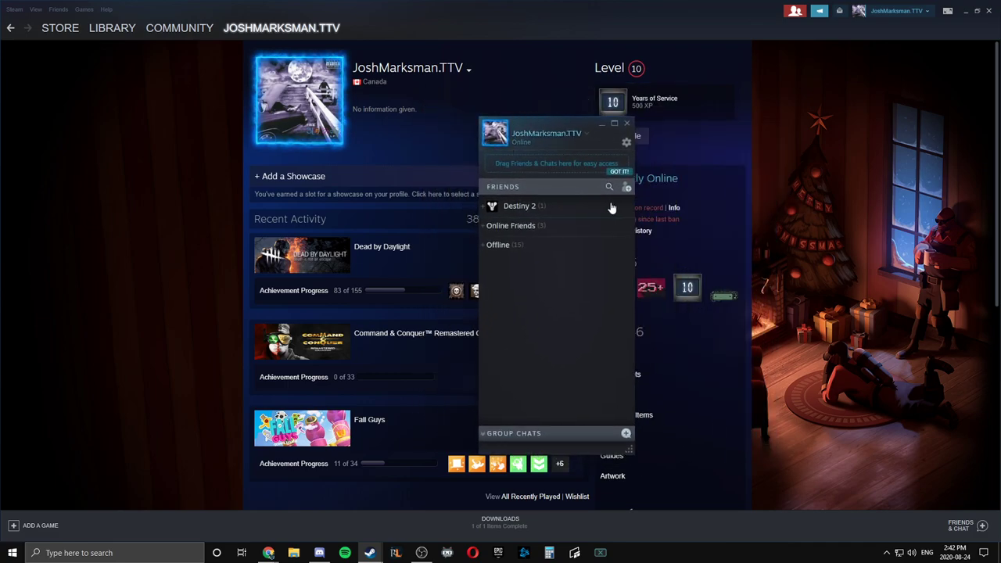
{"action": "mouse_move", "coordinate": [626, 187]}
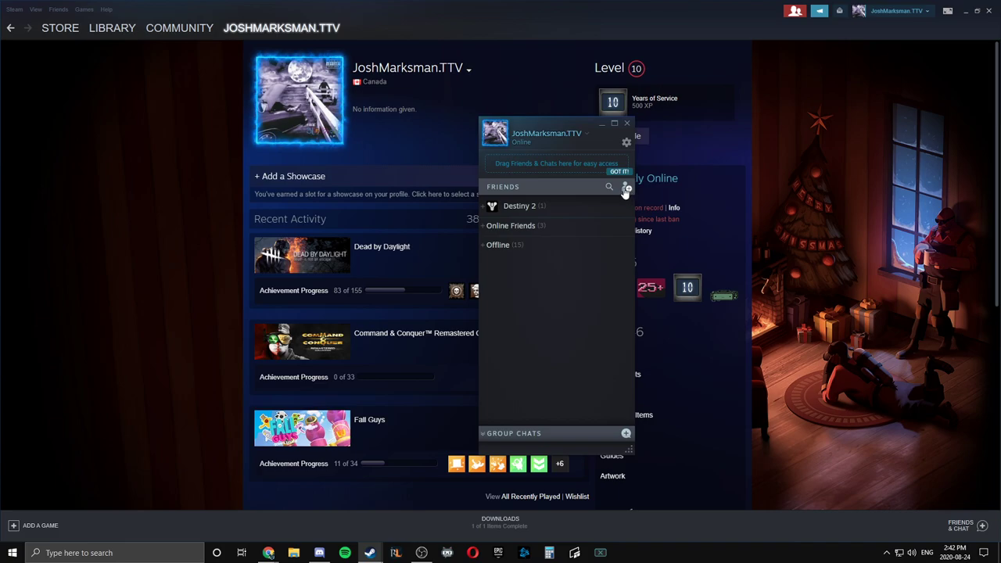
{"action": "mouse_move", "coordinate": [625, 187]}
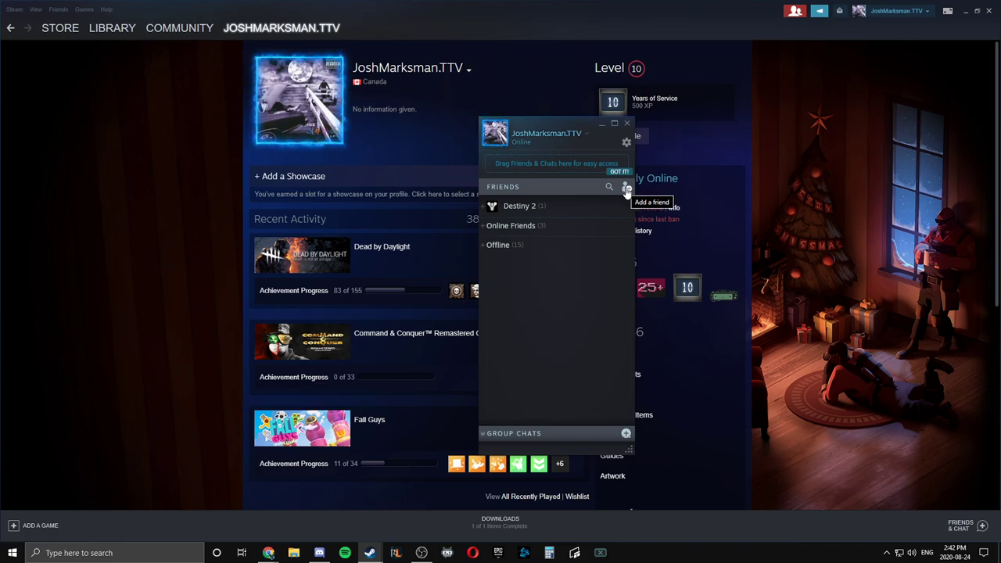
{"action": "left_click", "coordinate": [625, 188]}
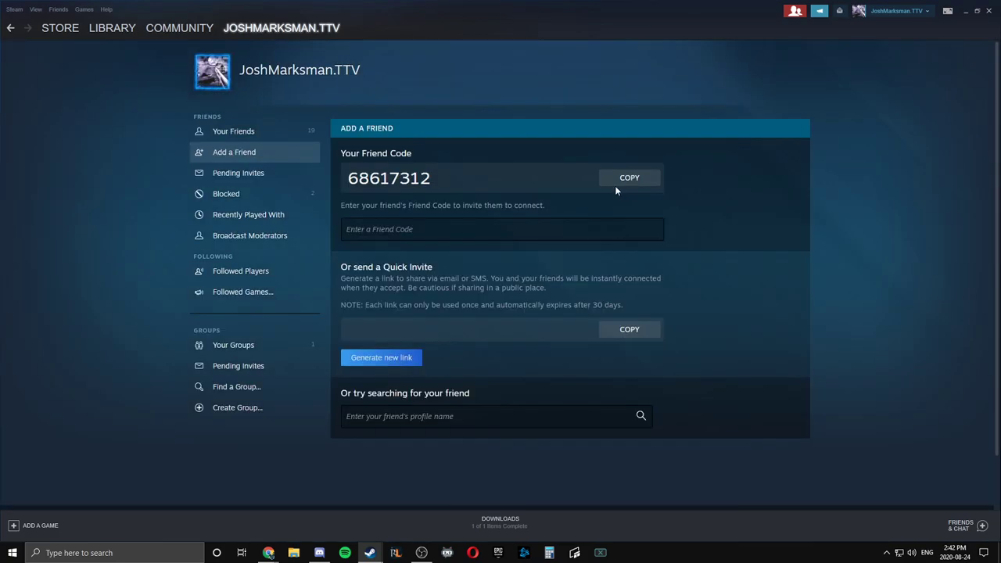
{"action": "left_click", "coordinate": [381, 356]}
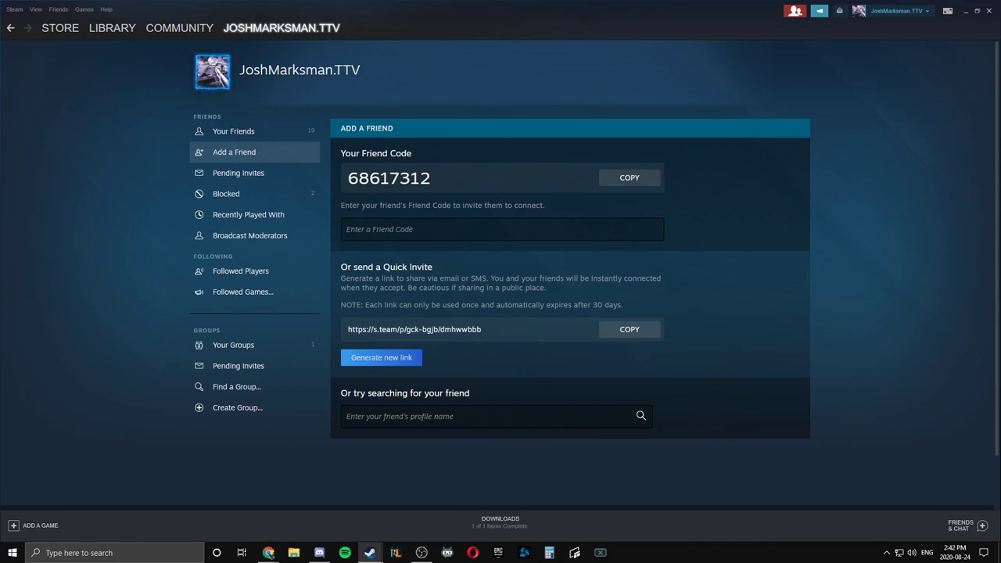
{"action": "left_click", "coordinate": [500, 228]}
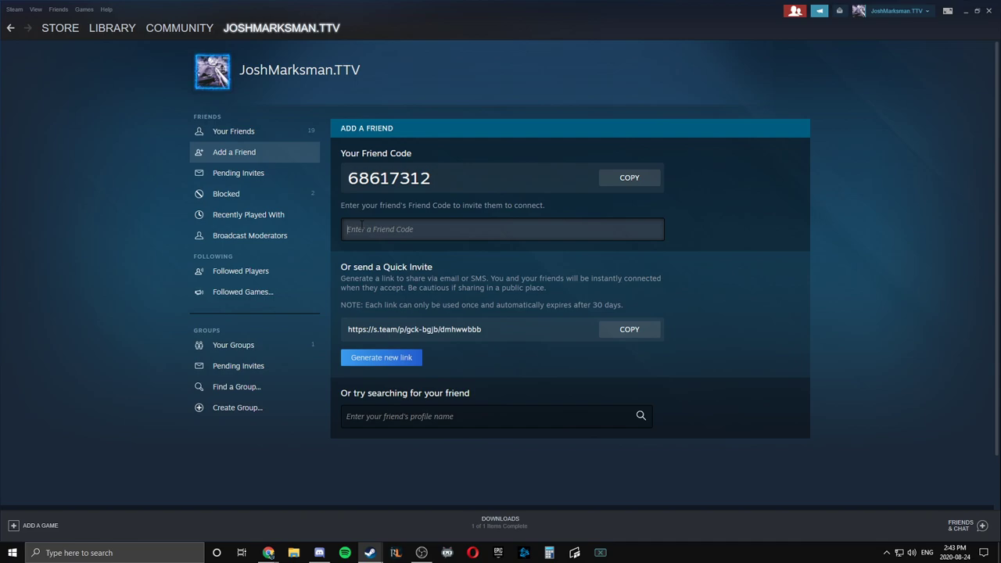
{"action": "type", "text": "1125142446"}
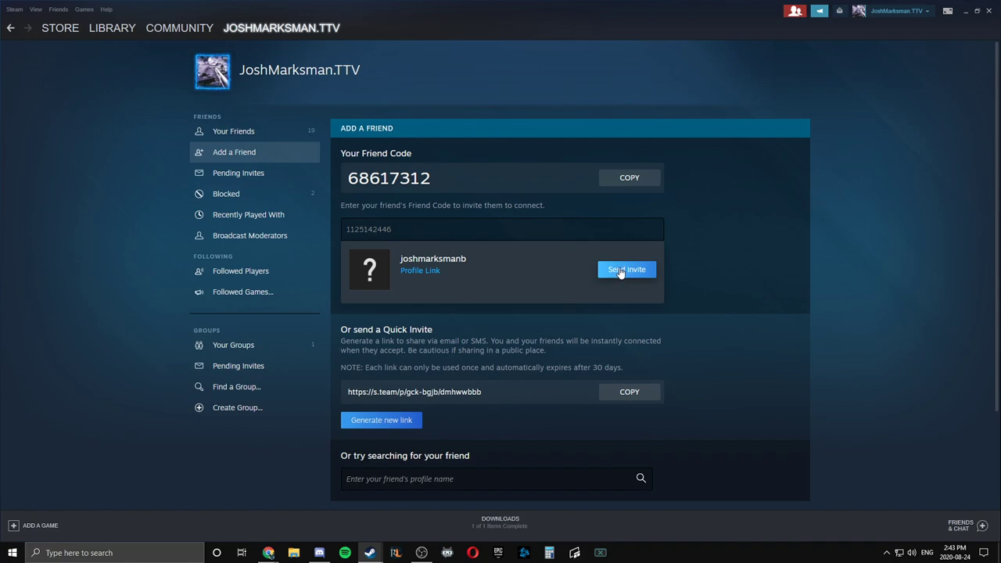
{"action": "left_click", "coordinate": [626, 269]}
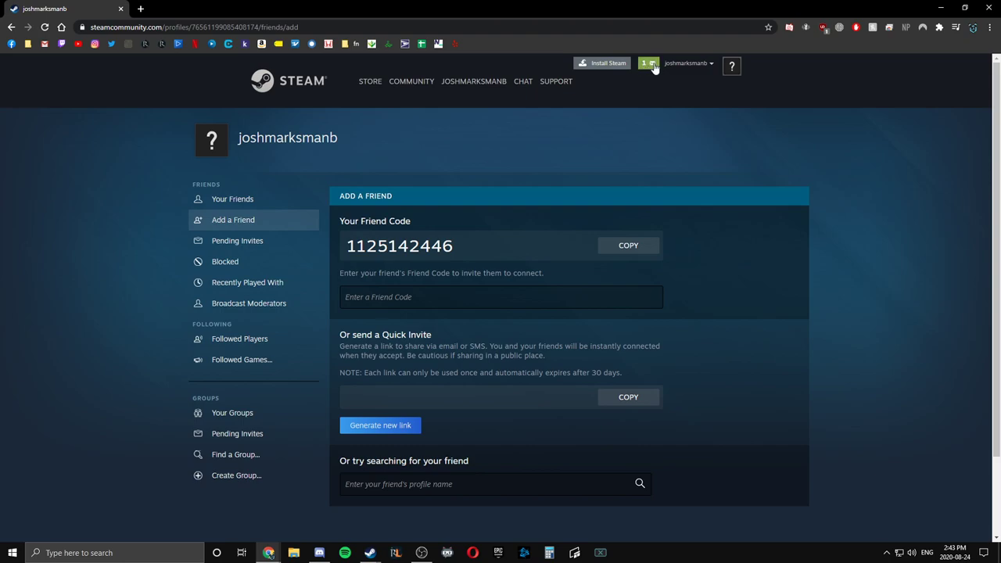
{"action": "left_click", "coordinate": [651, 63]}
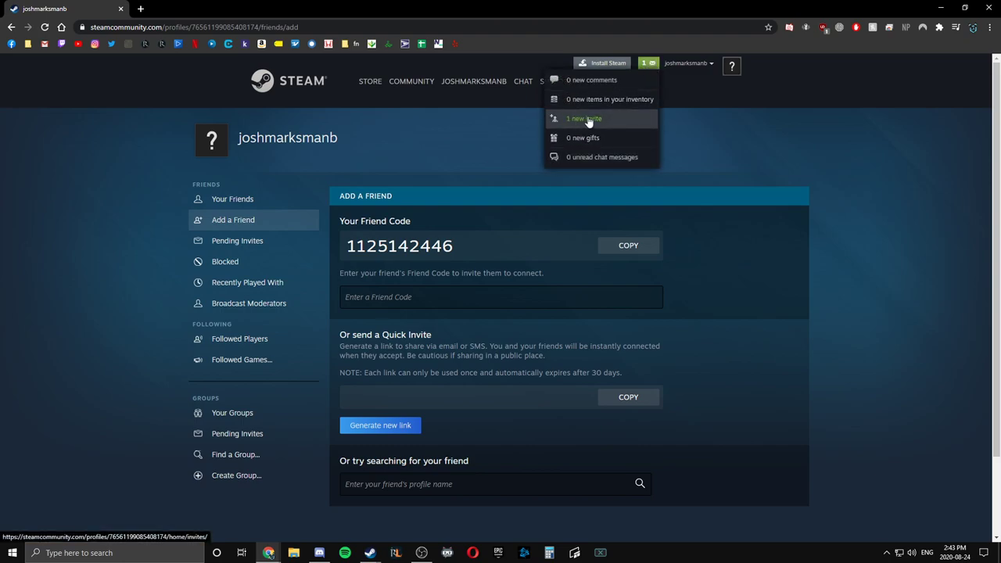
{"action": "left_click", "coordinate": [584, 118]}
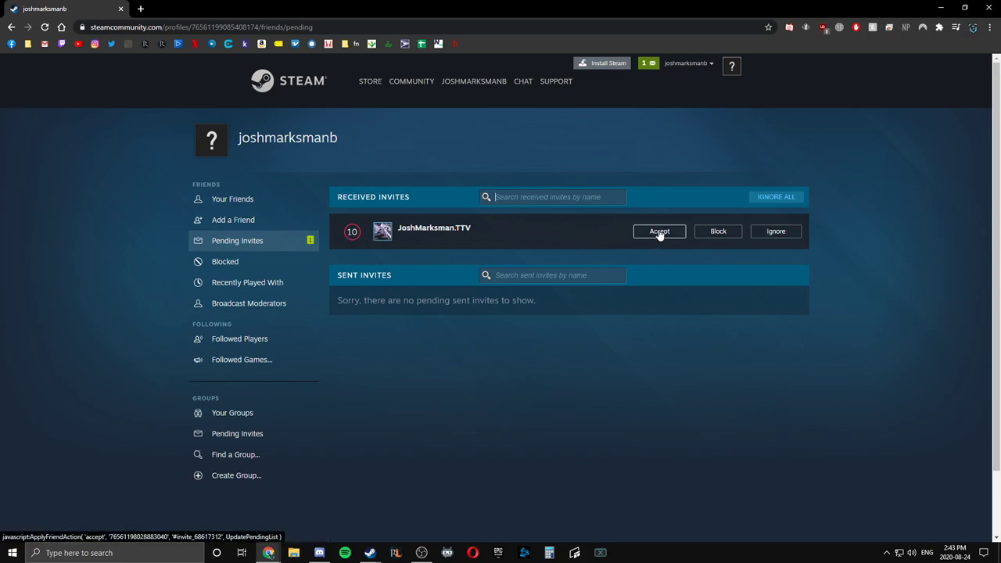
{"action": "left_click", "coordinate": [658, 231]}
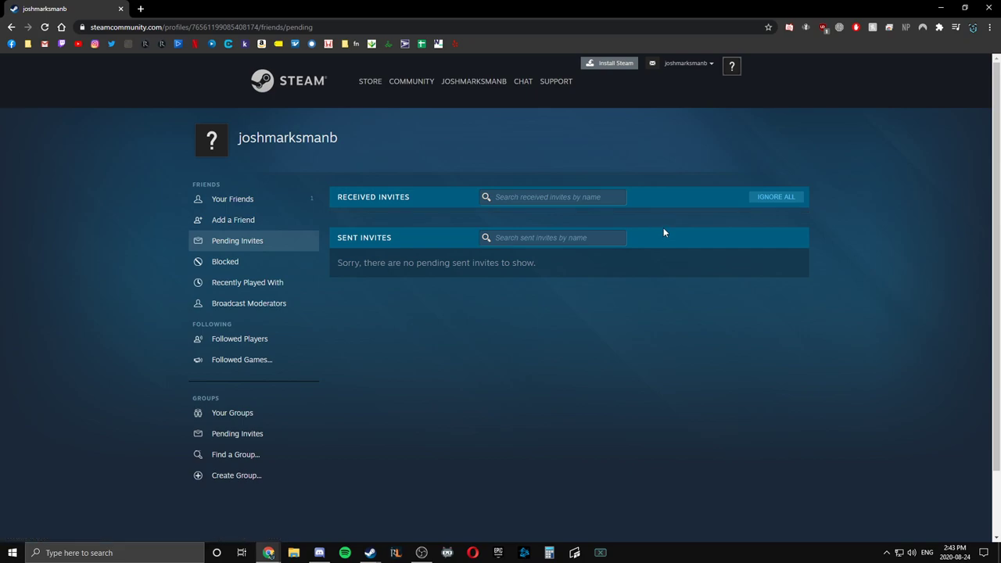
{"action": "left_click", "coordinate": [652, 63]}
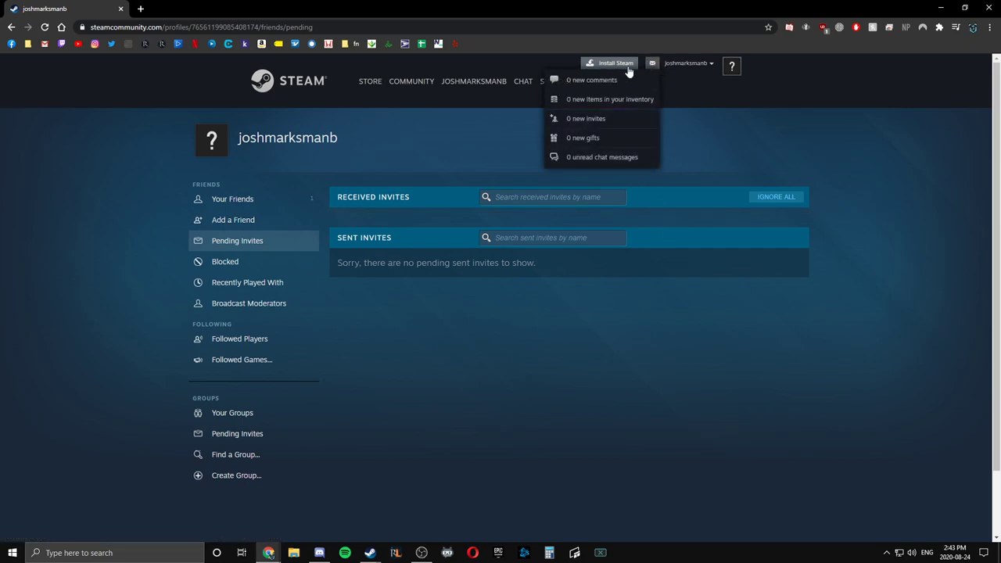